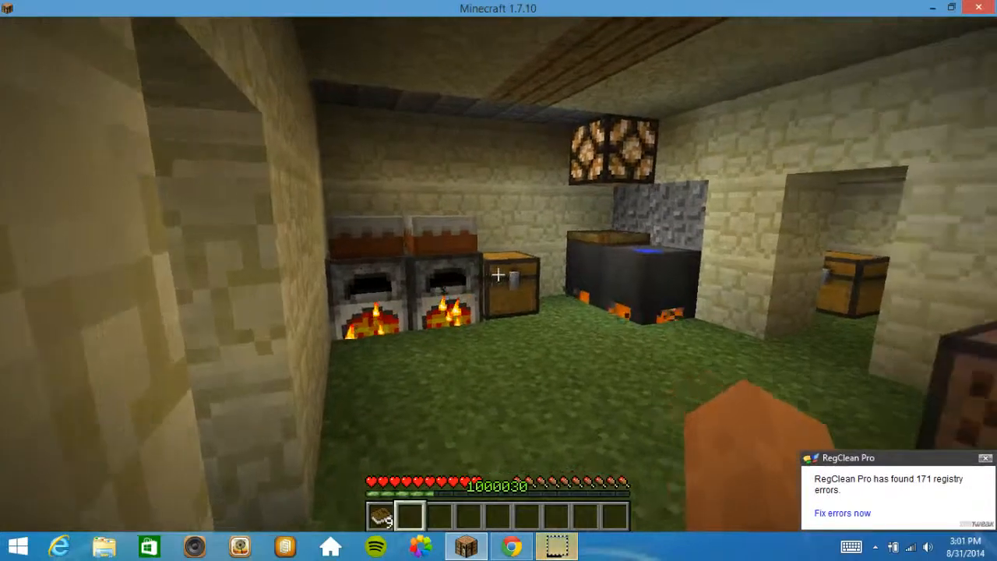
{"action": "mouse_move", "coordinate": [499, 280]}
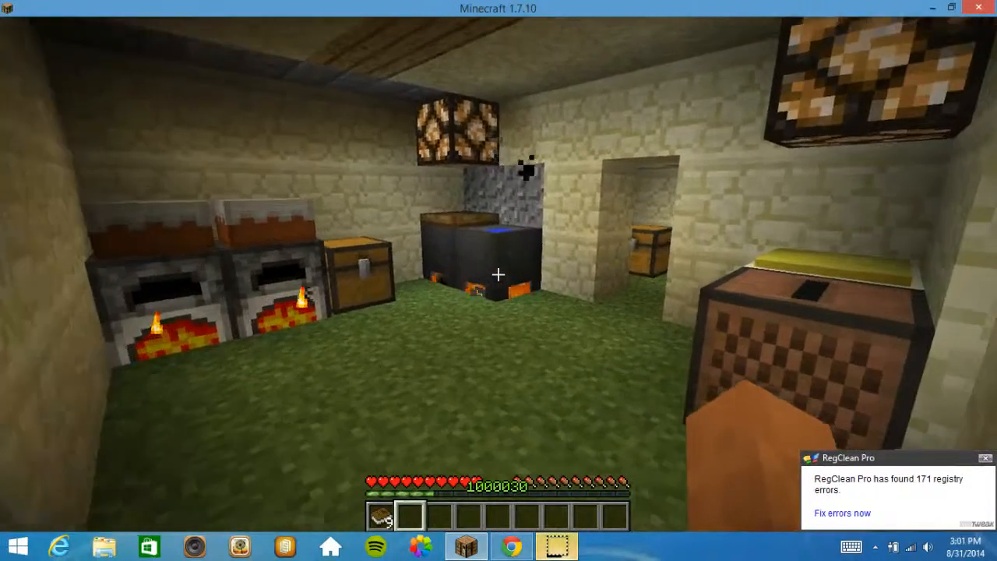
{"action": "mouse_move", "coordinate": [498, 280]}
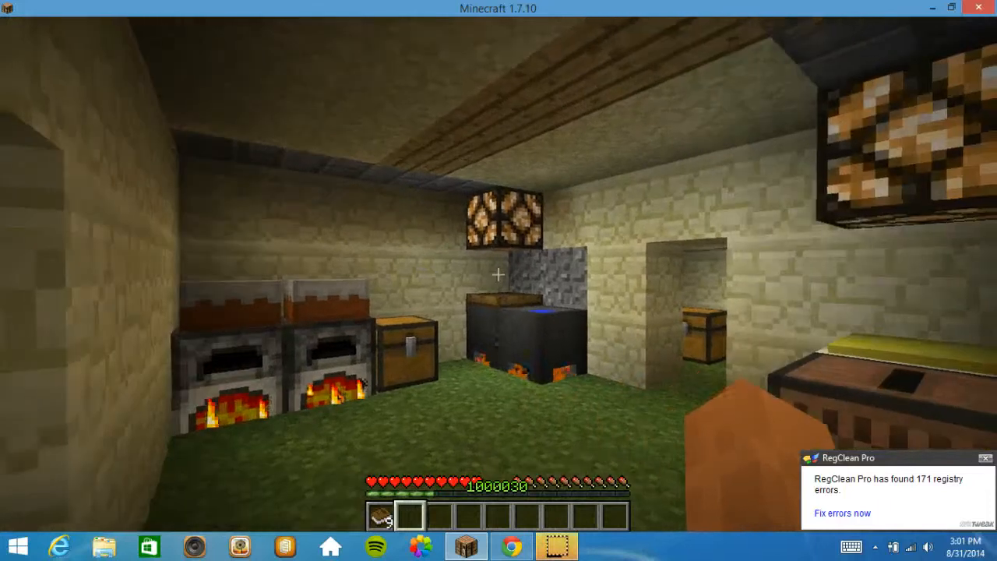
{"action": "mouse_move", "coordinate": [498, 272]}
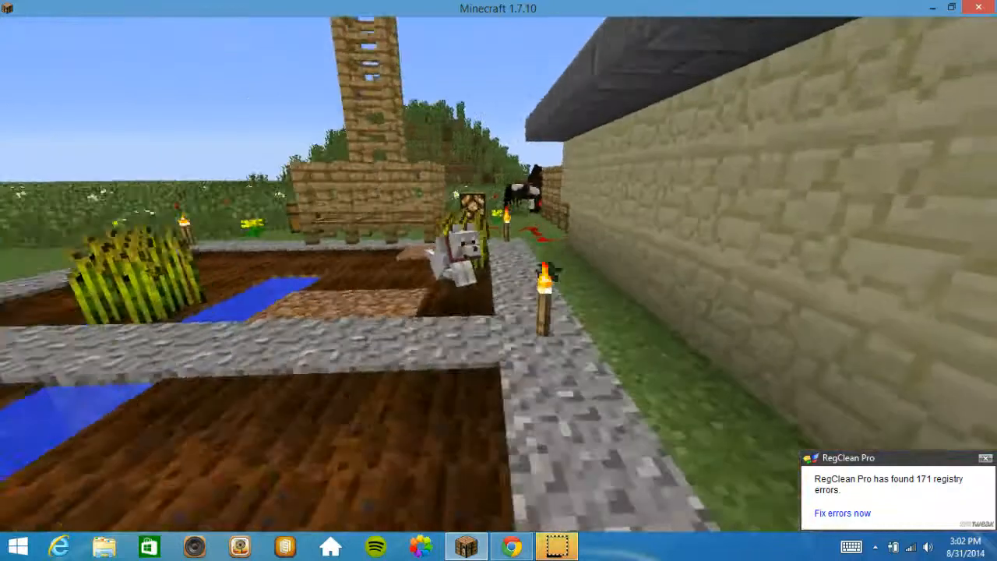
{"action": "mouse_move", "coordinate": [498, 280]}
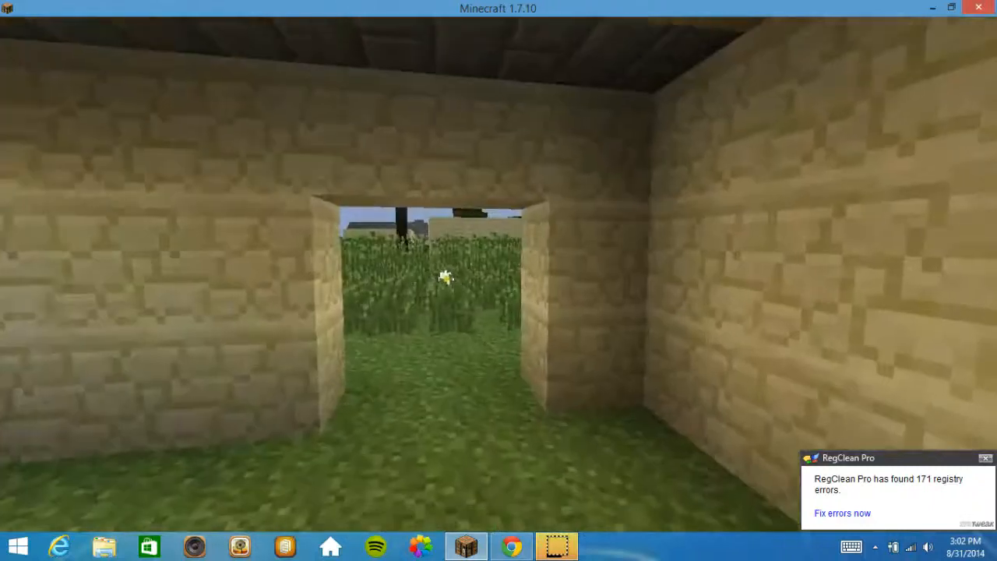
{"action": "mouse_move", "coordinate": [499, 281]}
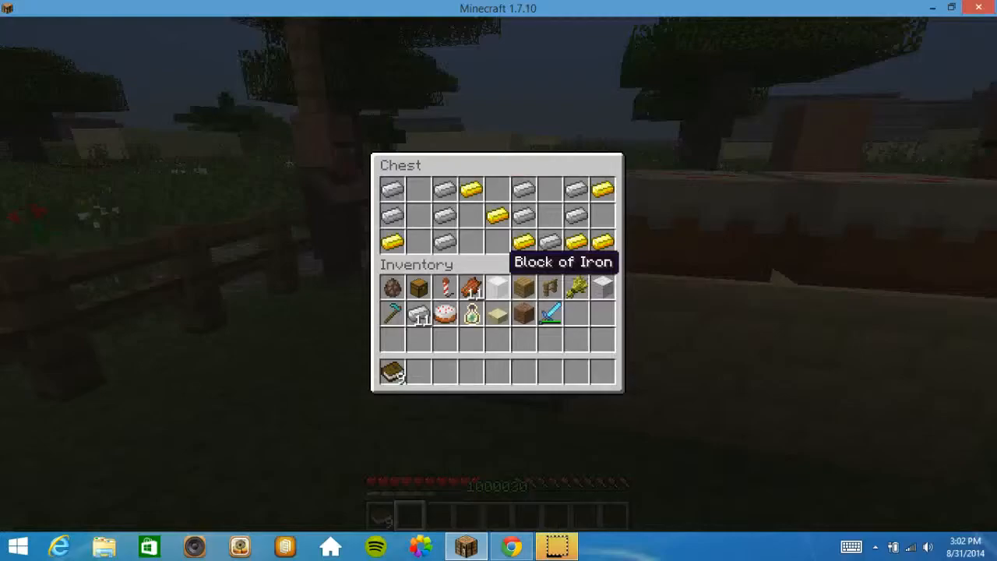
- Close the chest of iron and gold ingots, then close the large ingot chest
{"action": "key", "text": "Escape"}
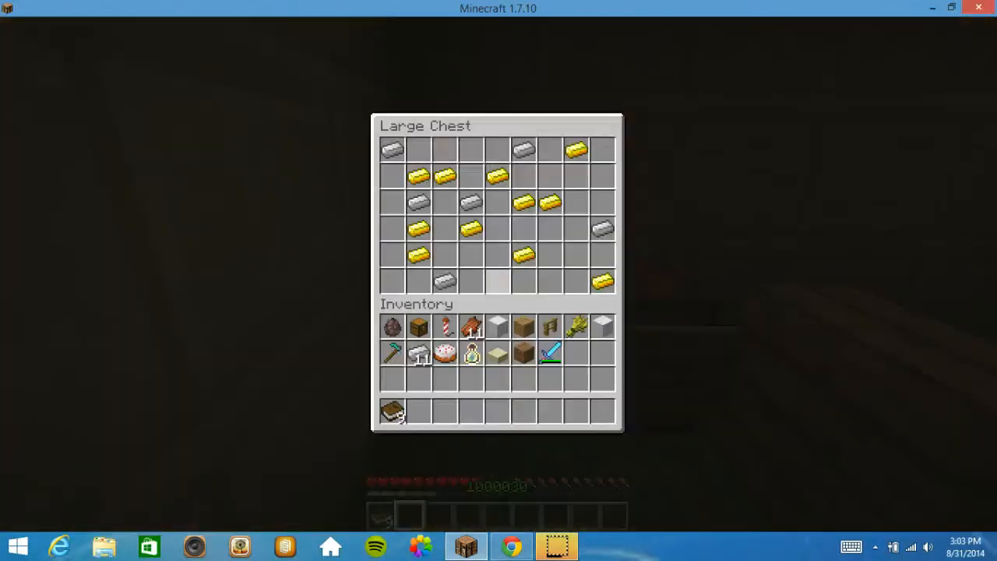
{"action": "key", "text": "Escape"}
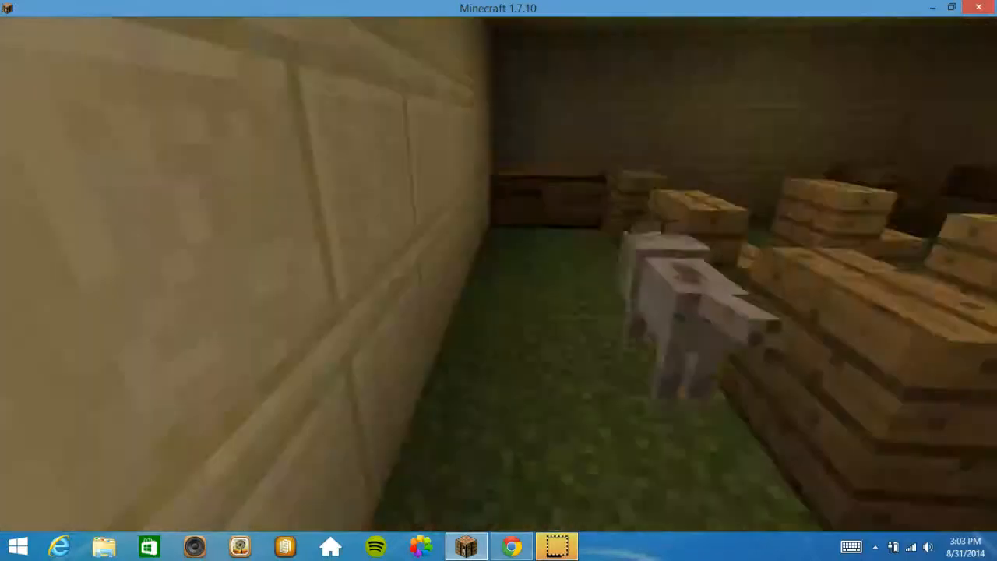
{"action": "mouse_move", "coordinate": [499, 280]}
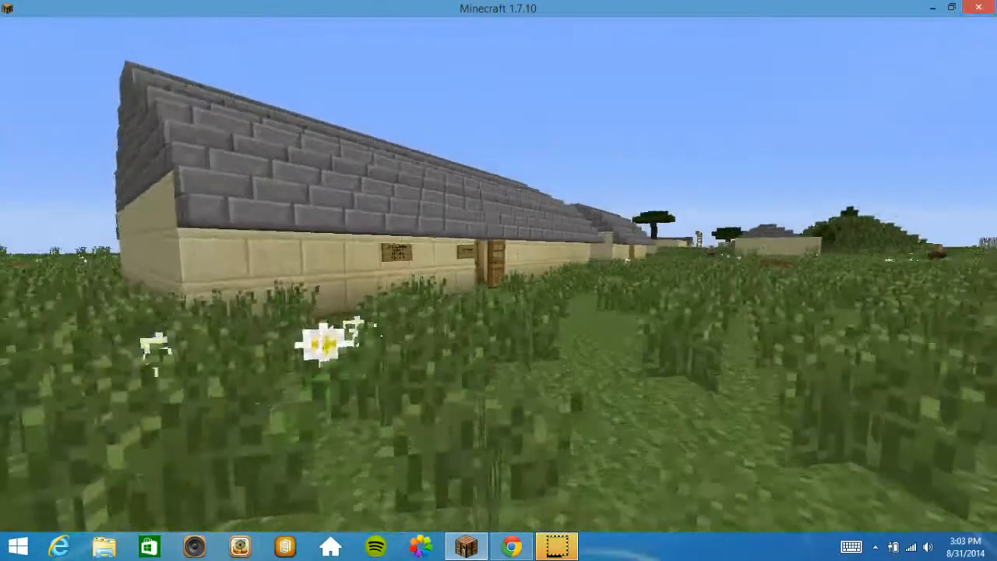
{"action": "mouse_move", "coordinate": [499, 280]}
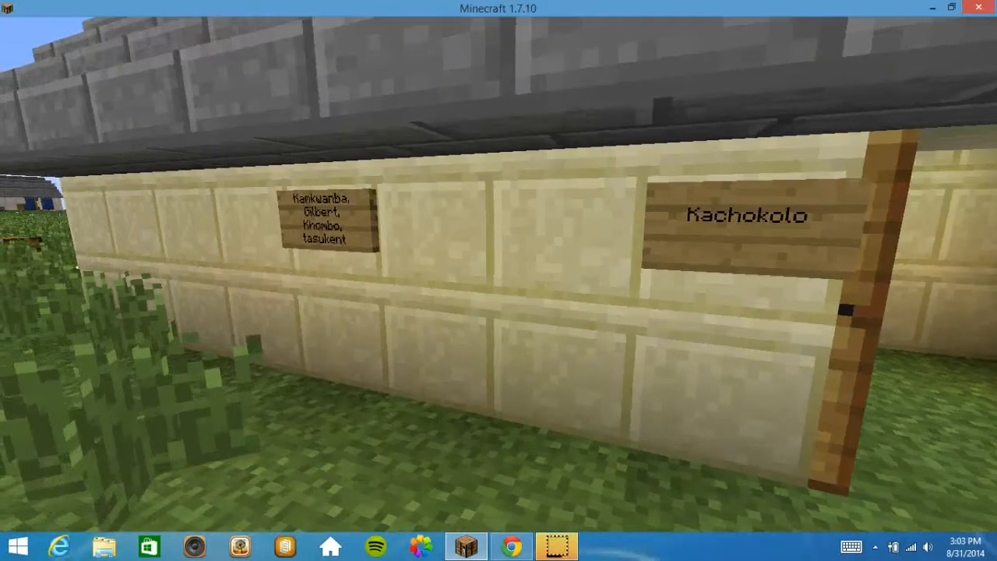
{"action": "mouse_move", "coordinate": [498, 280]}
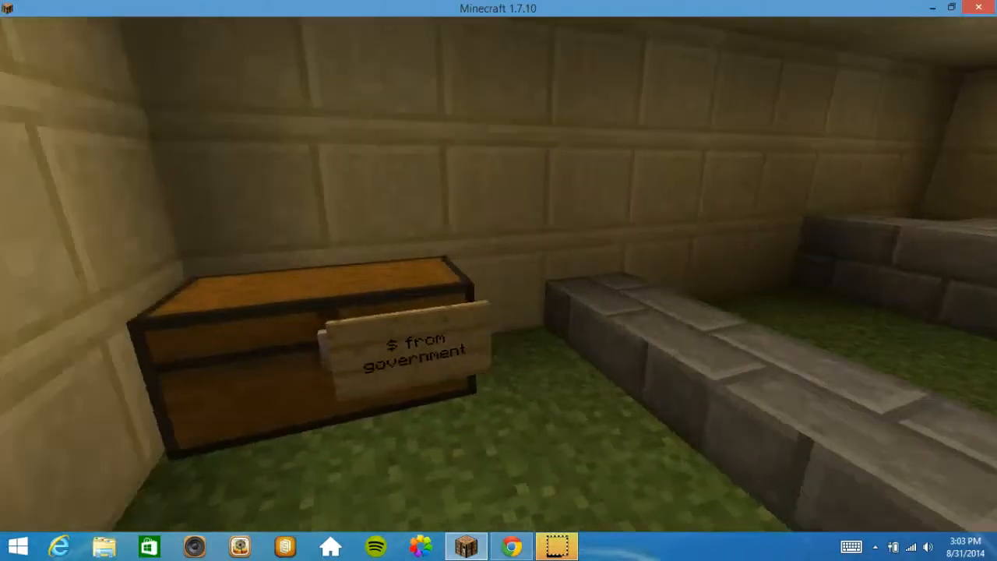
{"action": "mouse_move", "coordinate": [498, 280]}
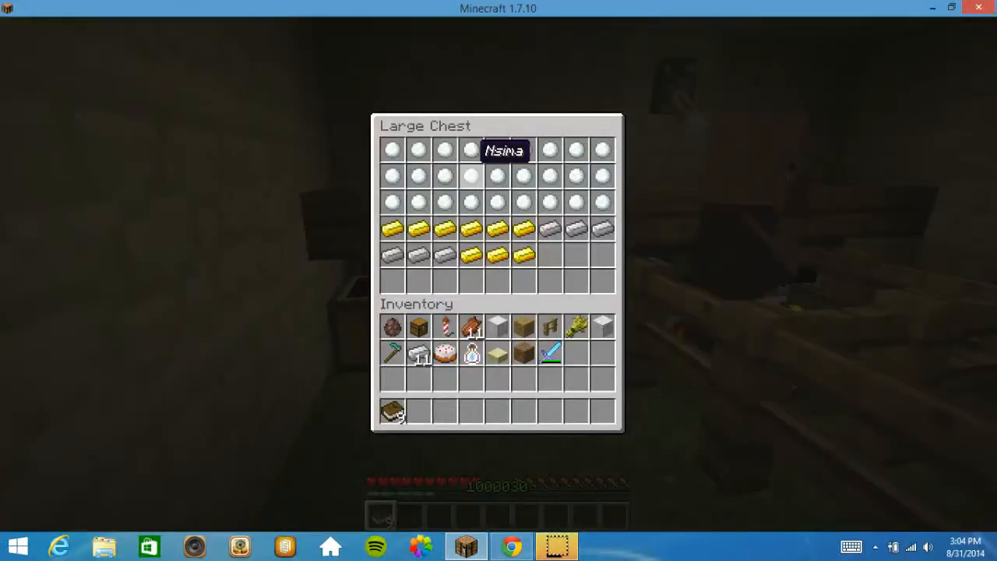
- Close the large chest holding Nsima and ingots, returning to the furnace room
{"action": "key", "text": "Escape"}
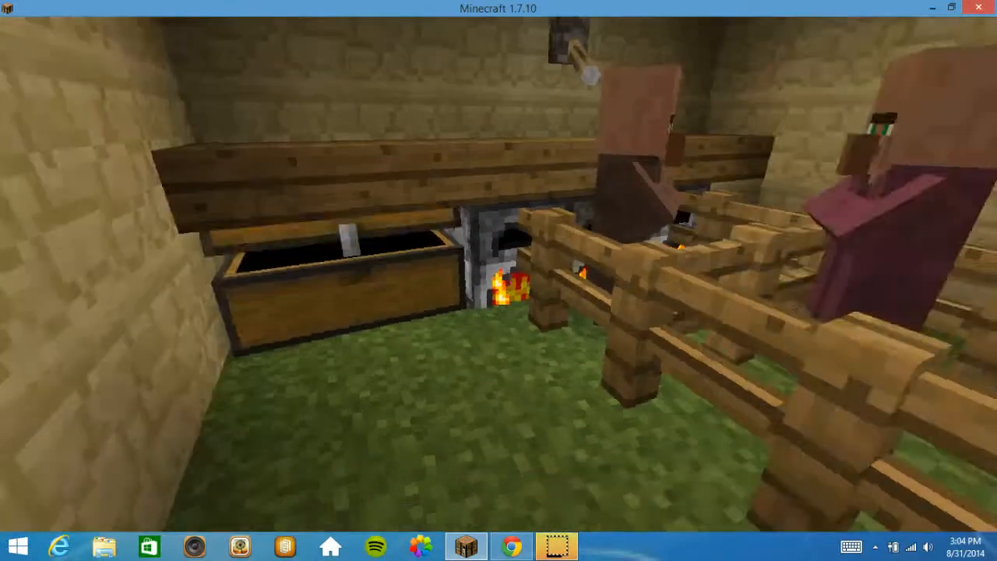
{"action": "mouse_move", "coordinate": [499, 280]}
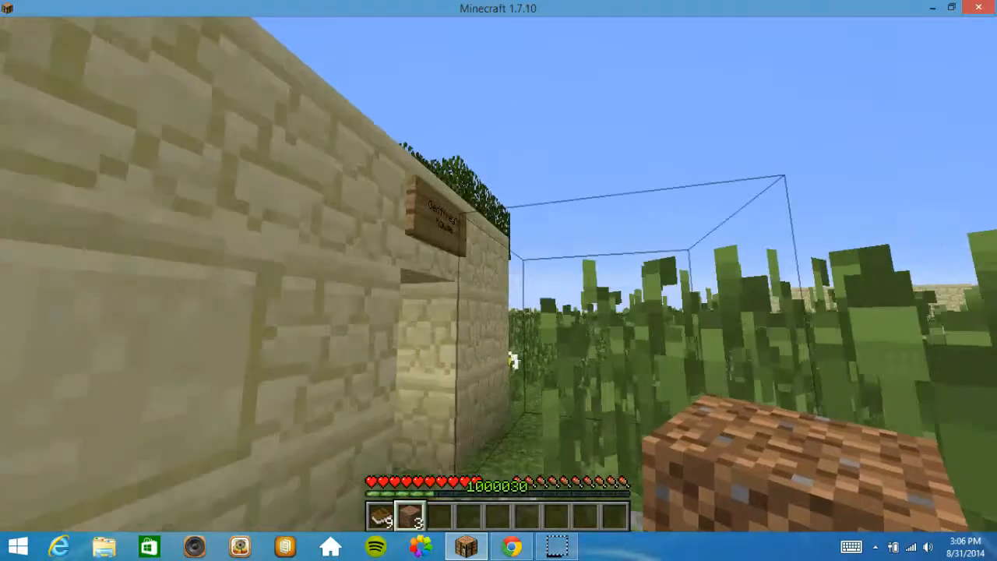
{"action": "mouse_move", "coordinate": [498, 280]}
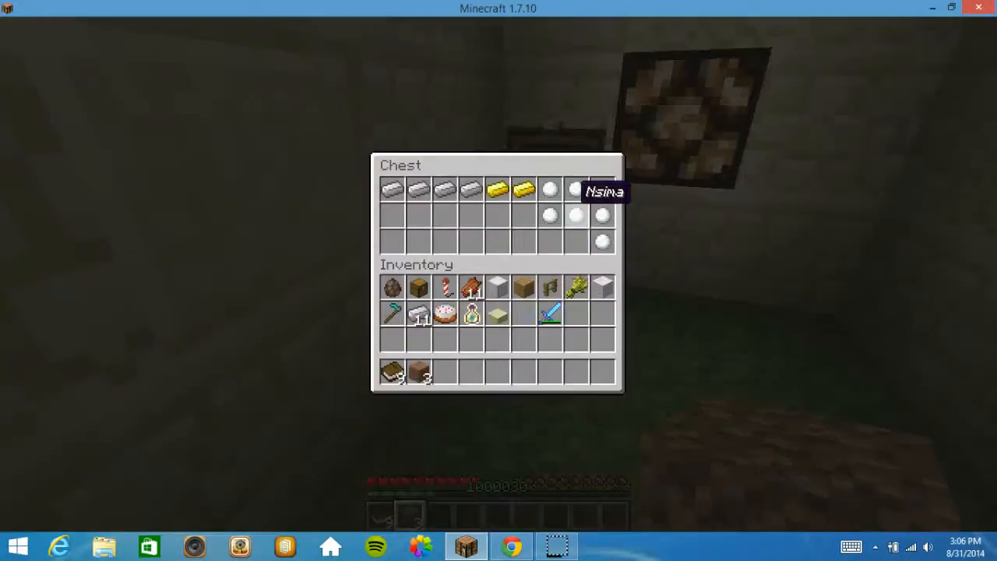
- Close the smaller chest of iron and gold ingots and Nsima
{"action": "key", "text": "Escape"}
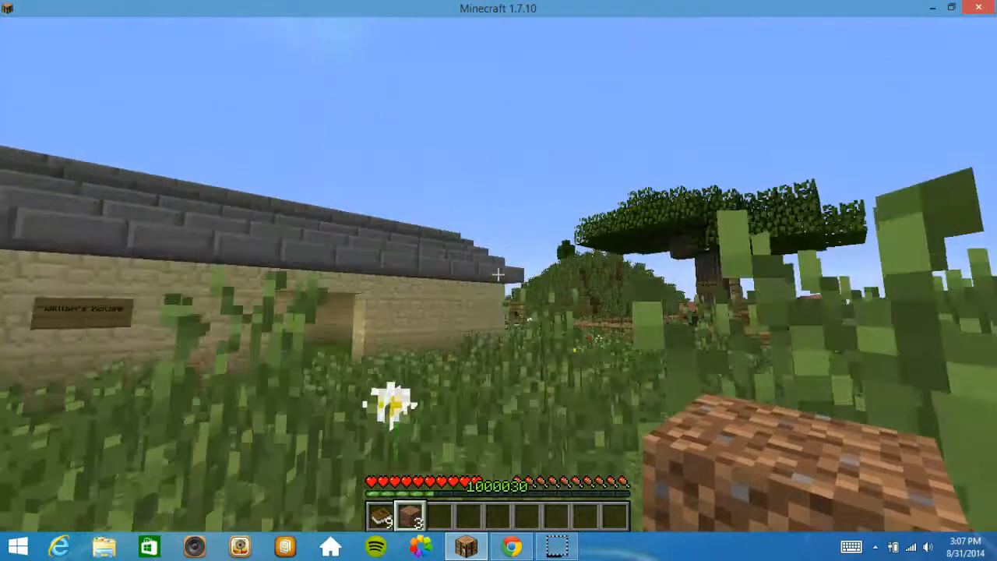
{"action": "mouse_move", "coordinate": [499, 274]}
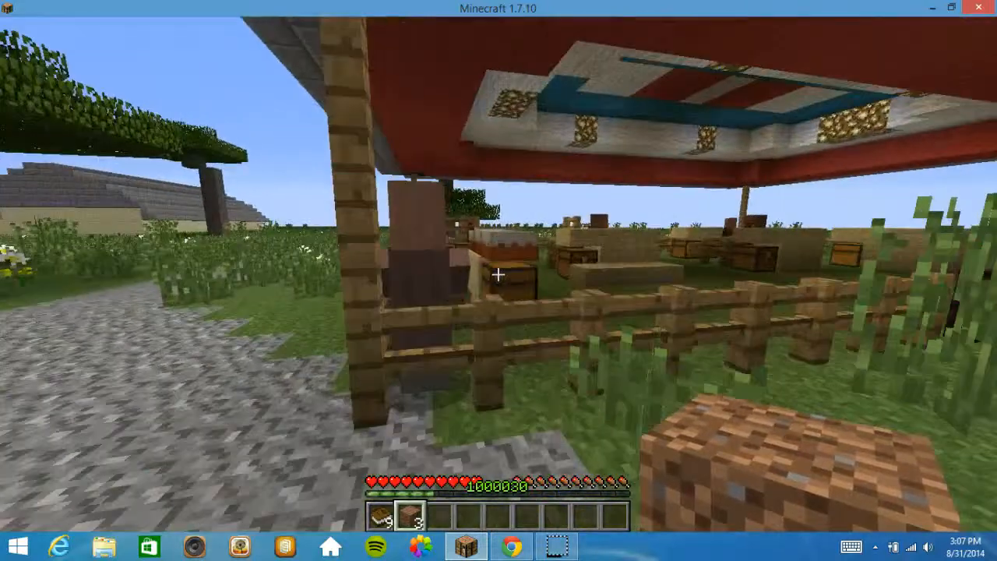
{"action": "mouse_move", "coordinate": [498, 272]}
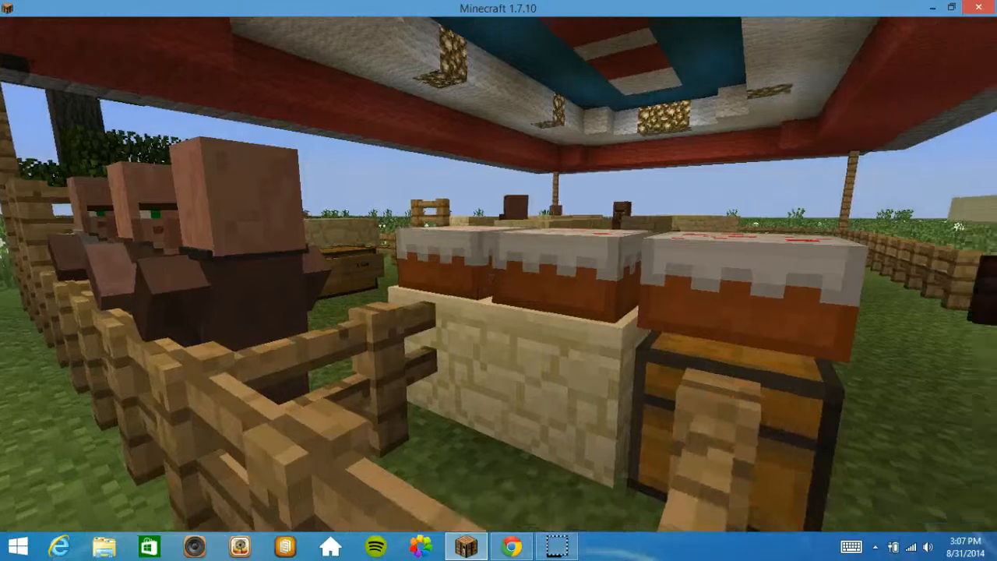
{"action": "mouse_move", "coordinate": [498, 280]}
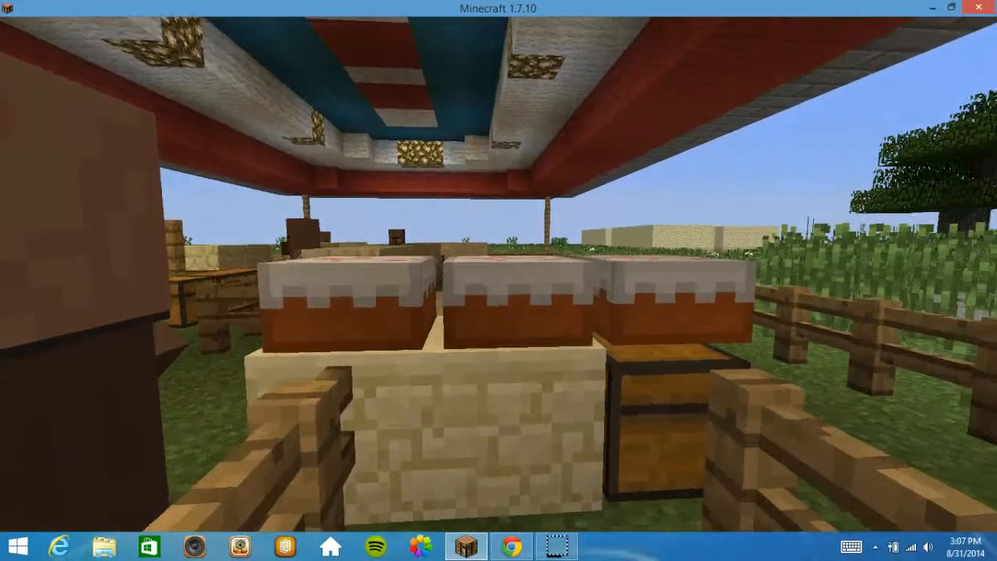
{"action": "mouse_move", "coordinate": [498, 281]}
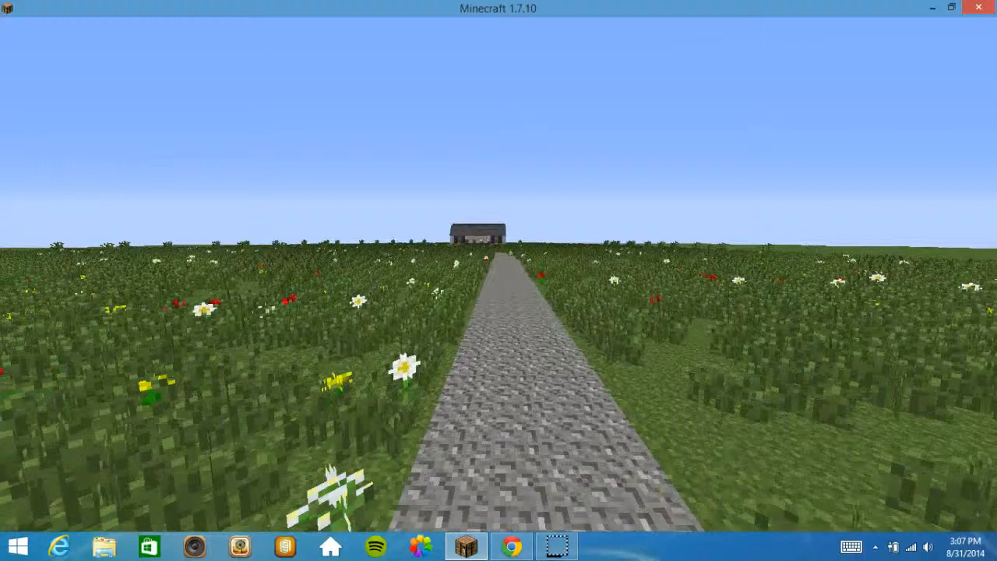
- Walk forward through the tall grass toward the stone-roofed sandstone houses
{"action": "key", "text": "w"}
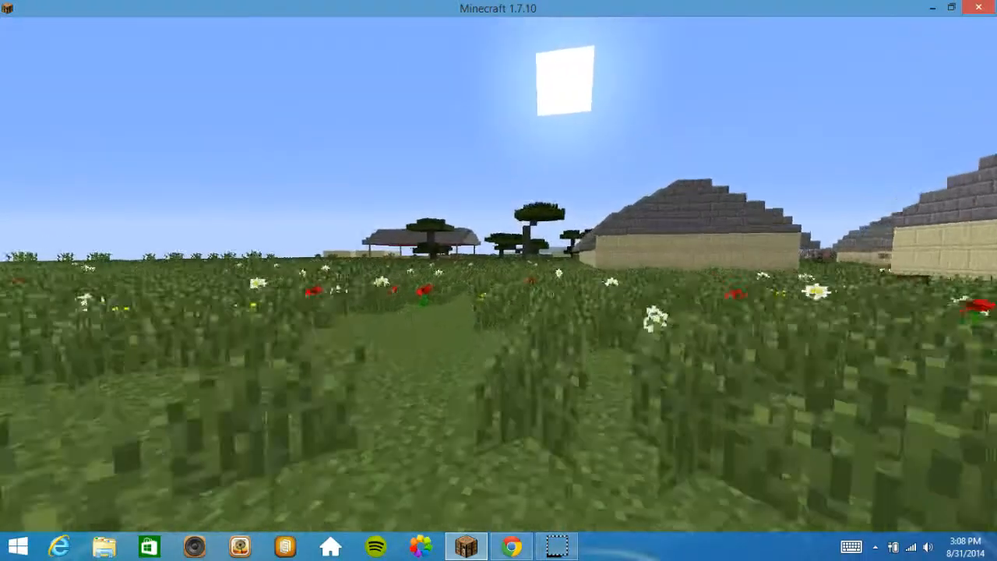
{"action": "mouse_move", "coordinate": [498, 281]}
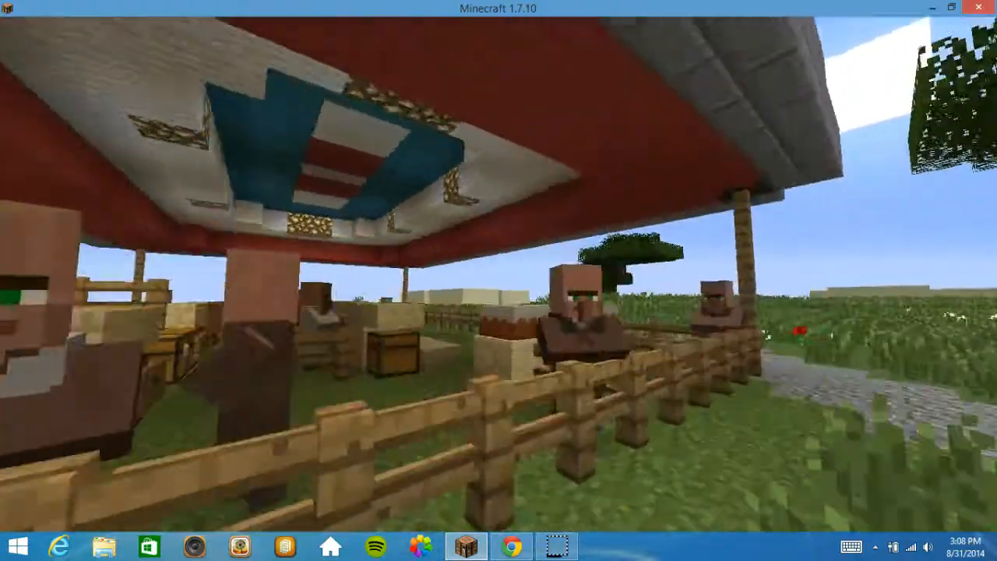
{"action": "mouse_move", "coordinate": [499, 280]}
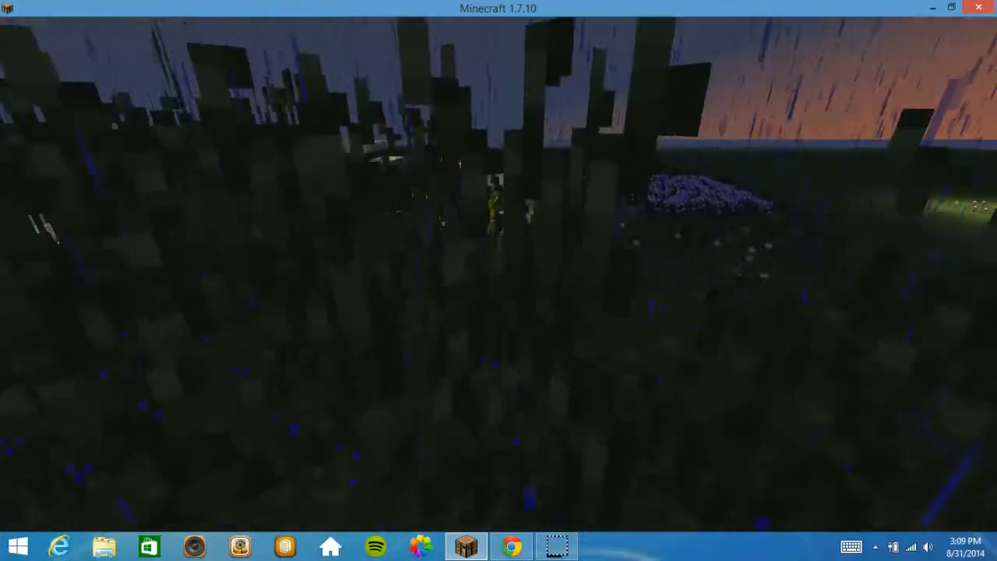
{"action": "mouse_move", "coordinate": [499, 280]}
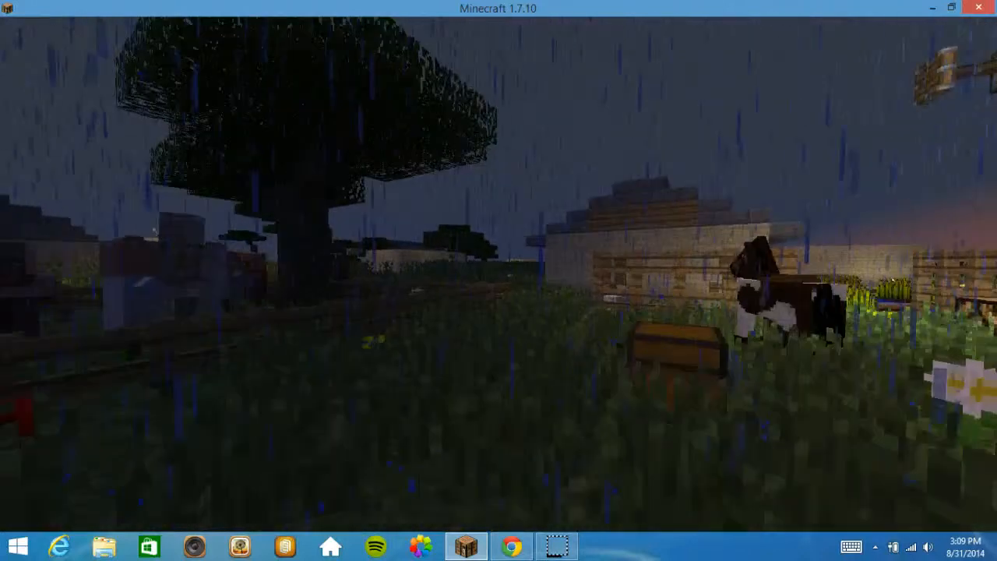
{"action": "mouse_move", "coordinate": [499, 281]}
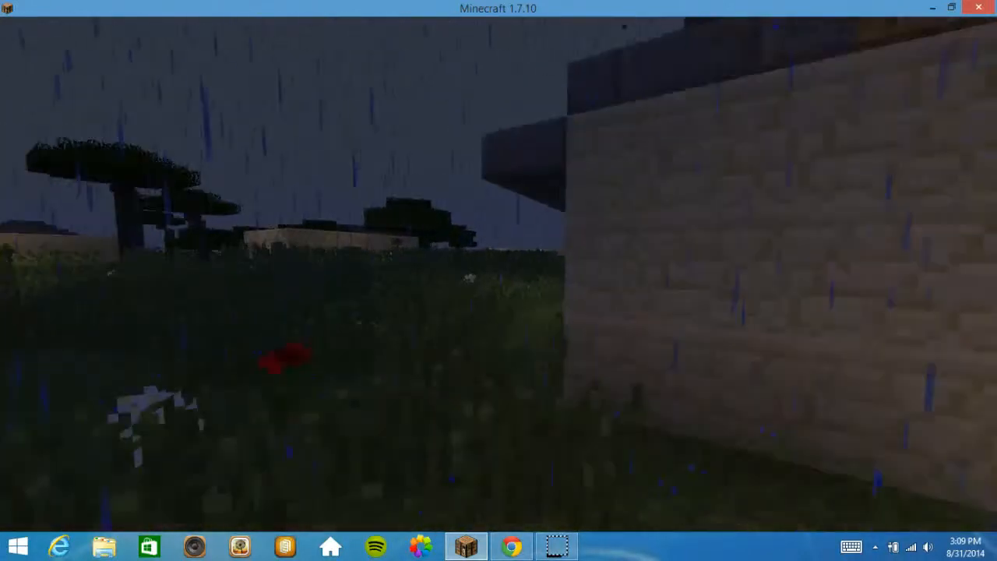
{"action": "mouse_move", "coordinate": [499, 280]}
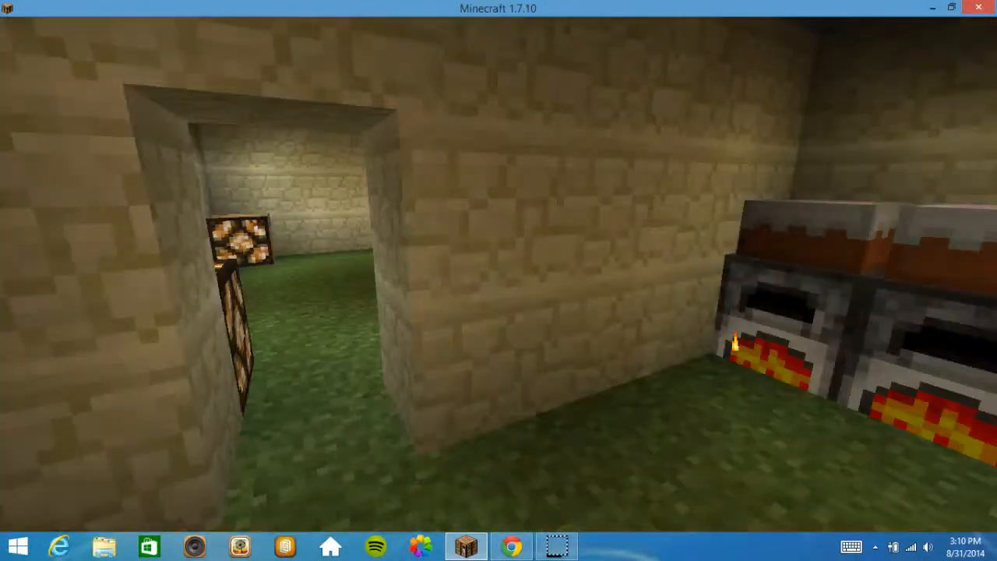
{"action": "mouse_move", "coordinate": [499, 280]}
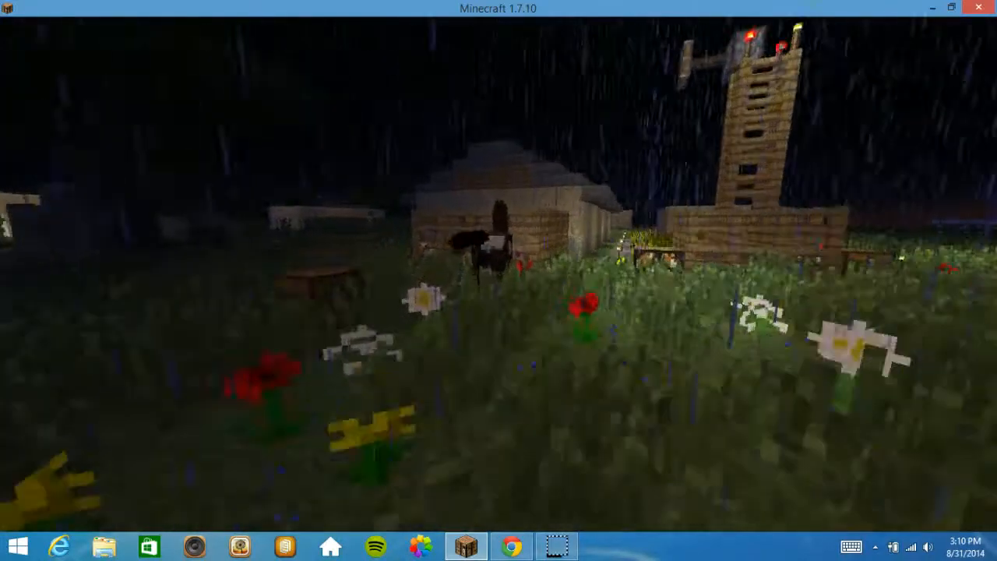
{"action": "mouse_move", "coordinate": [499, 280]}
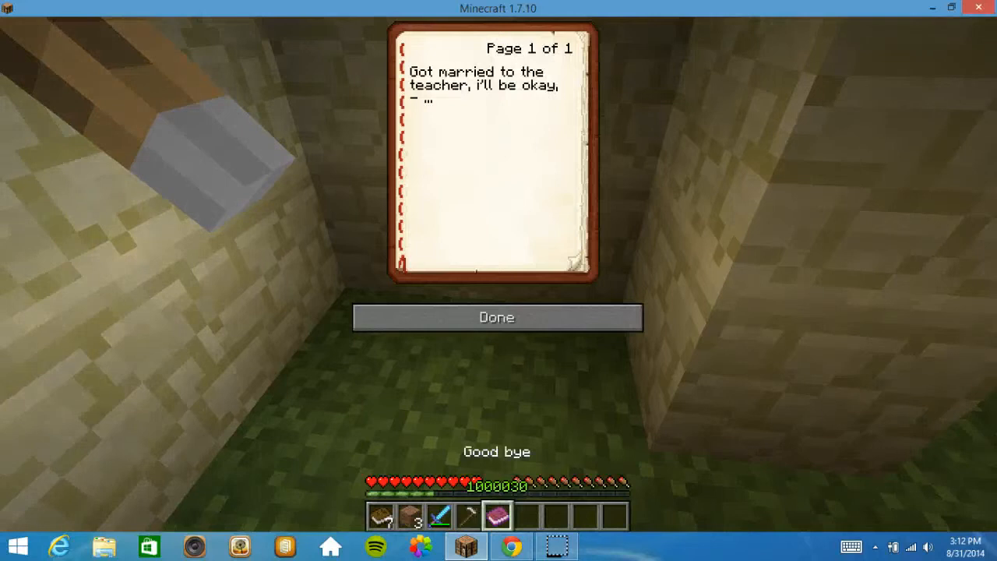
- Close the book after reading the note about marrying the teacher
{"action": "left_click", "coordinate": [496, 317]}
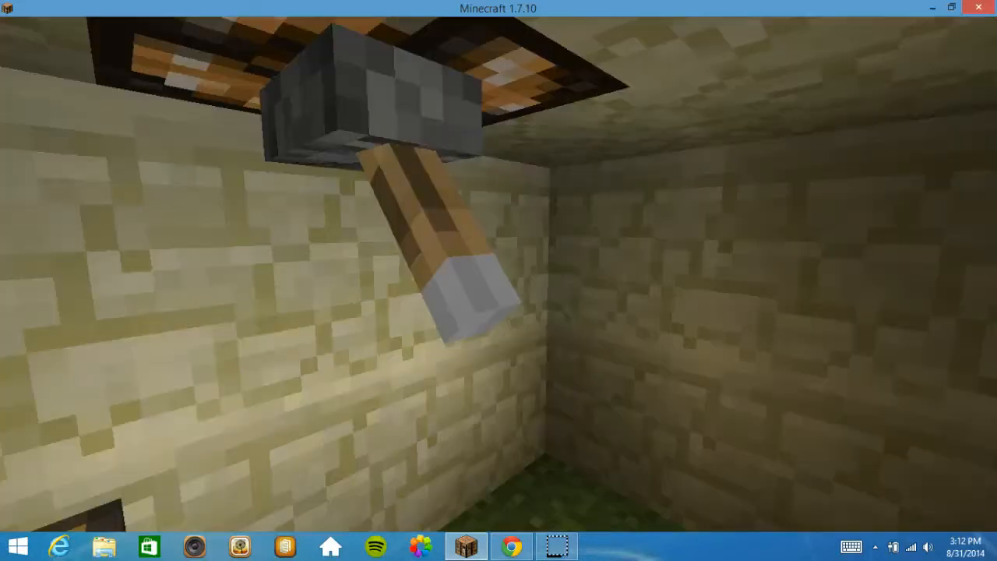
{"action": "mouse_move", "coordinate": [499, 281]}
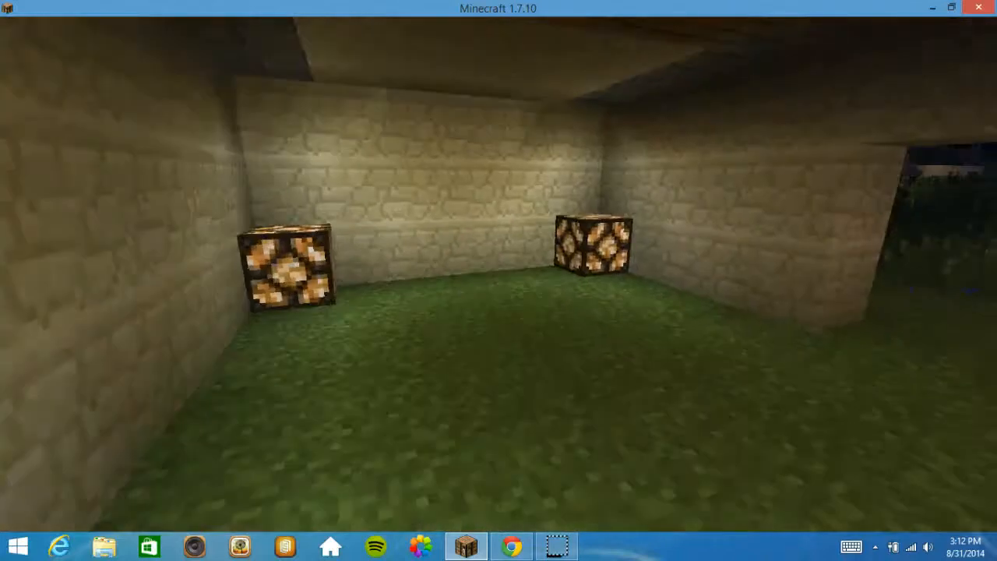
{"action": "mouse_move", "coordinate": [499, 280]}
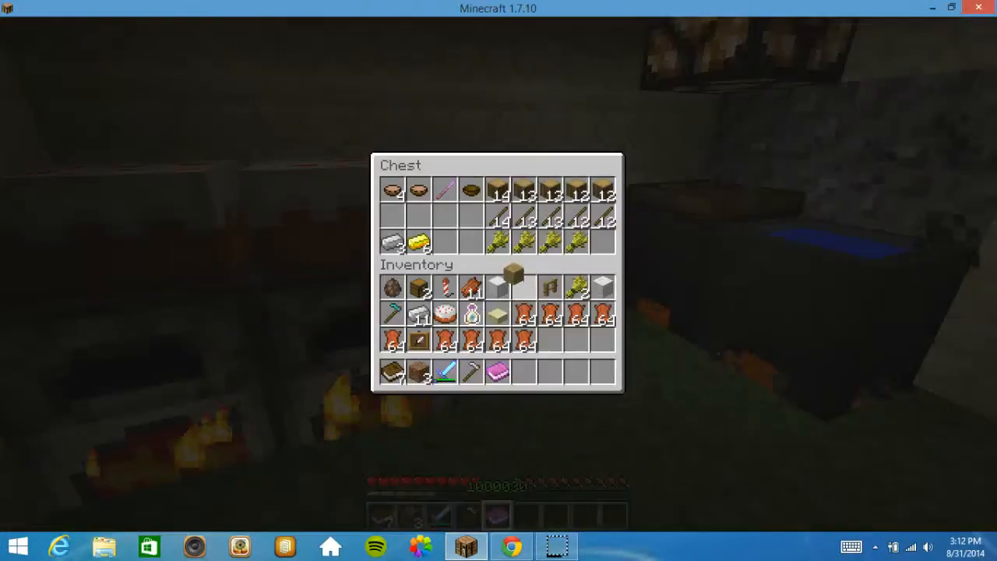
{"action": "mouse_move", "coordinate": [525, 194]}
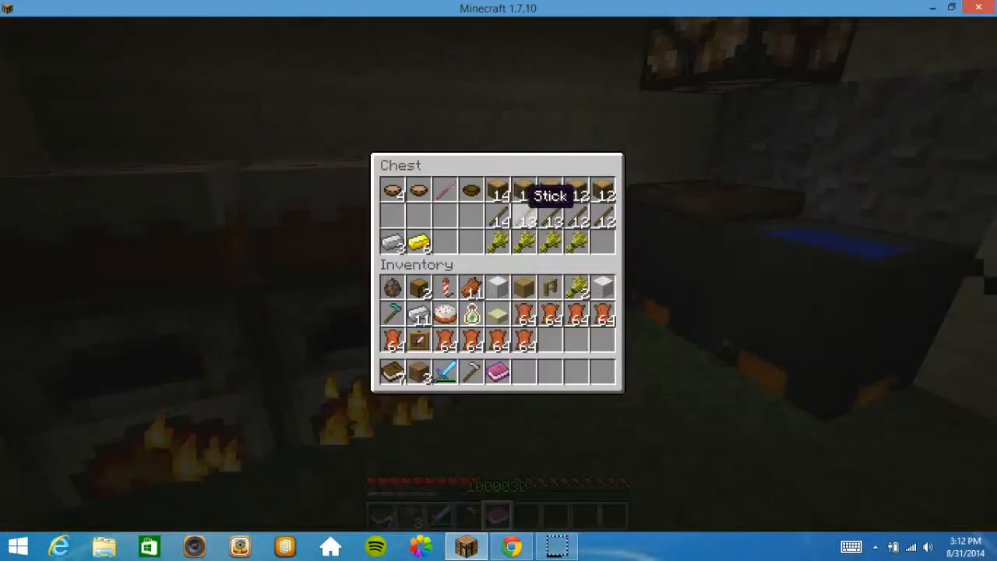
- Close the single-gold-item chest, then inspect another chest and close it
{"action": "key", "text": "Escape"}
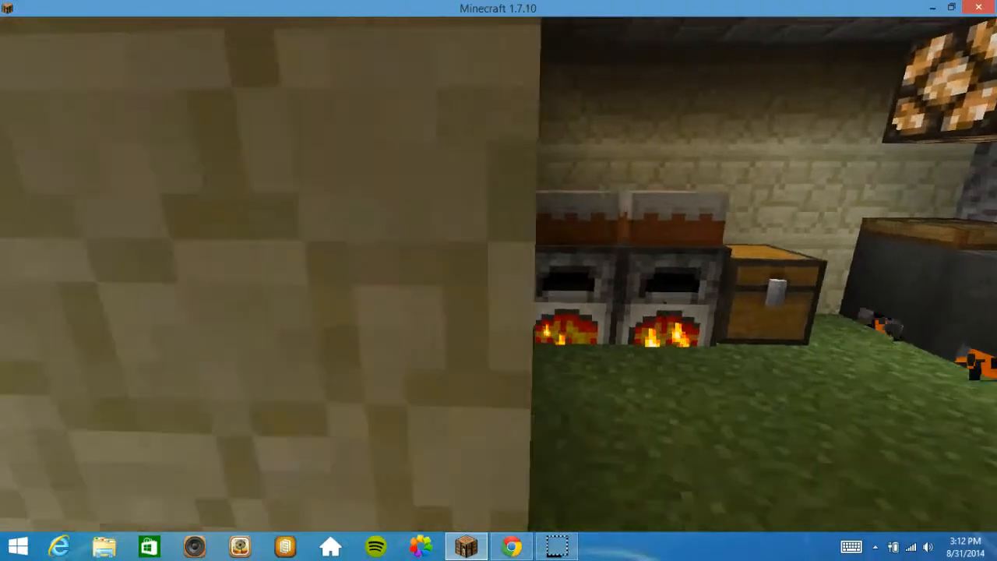
{"action": "mouse_move", "coordinate": [499, 280]}
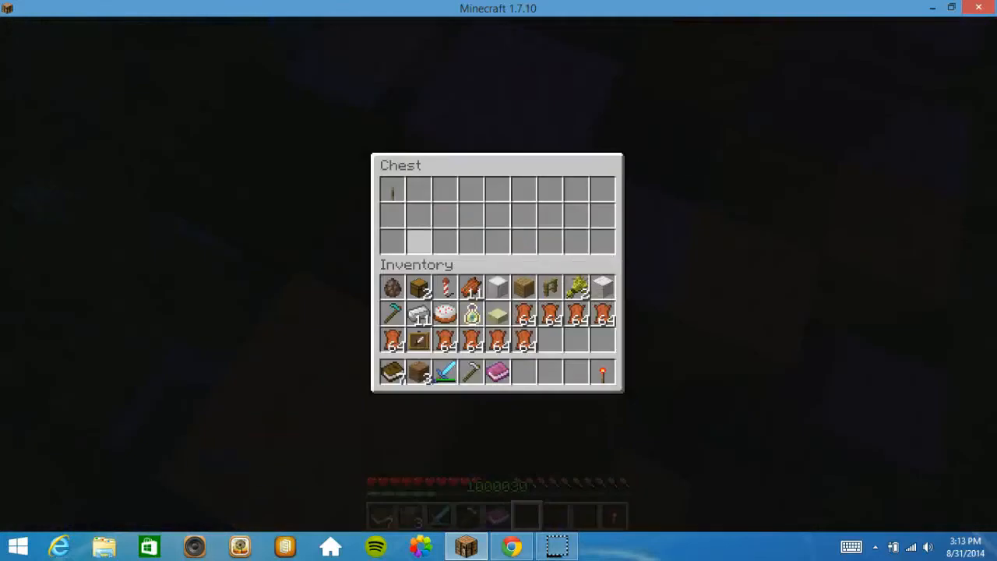
{"action": "left_click", "coordinate": [393, 190]}
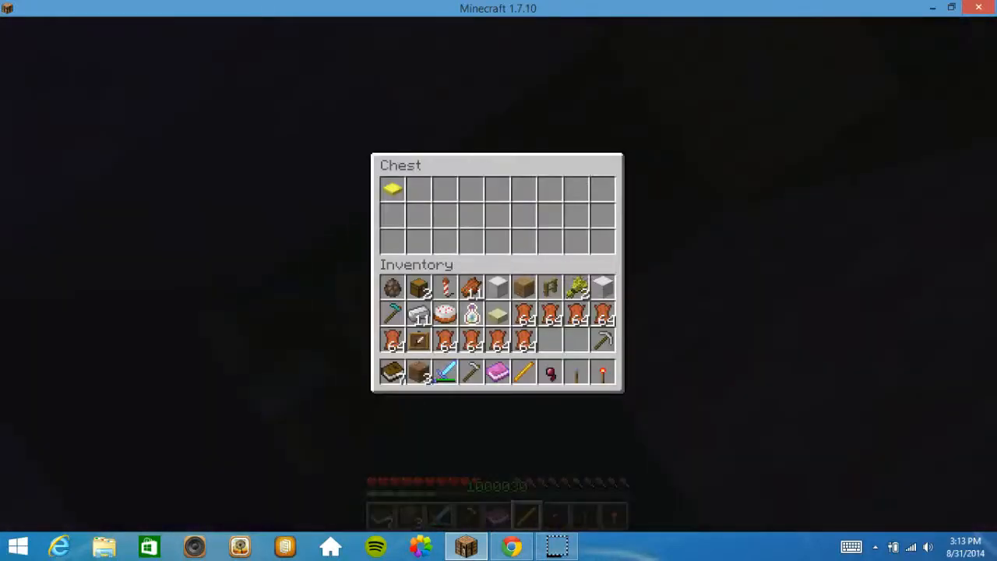
{"action": "key", "text": "Escape"}
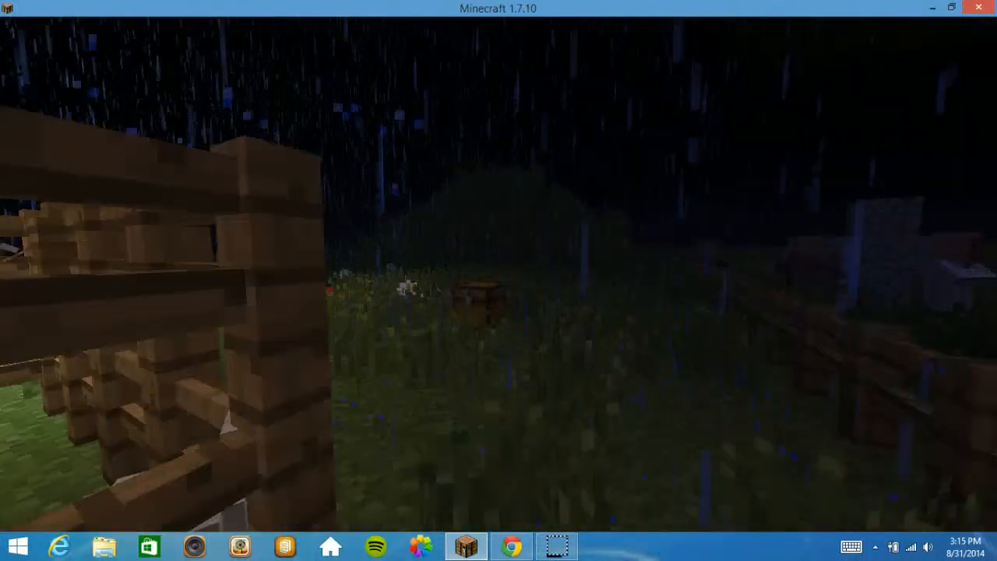
{"action": "mouse_move", "coordinate": [499, 281]}
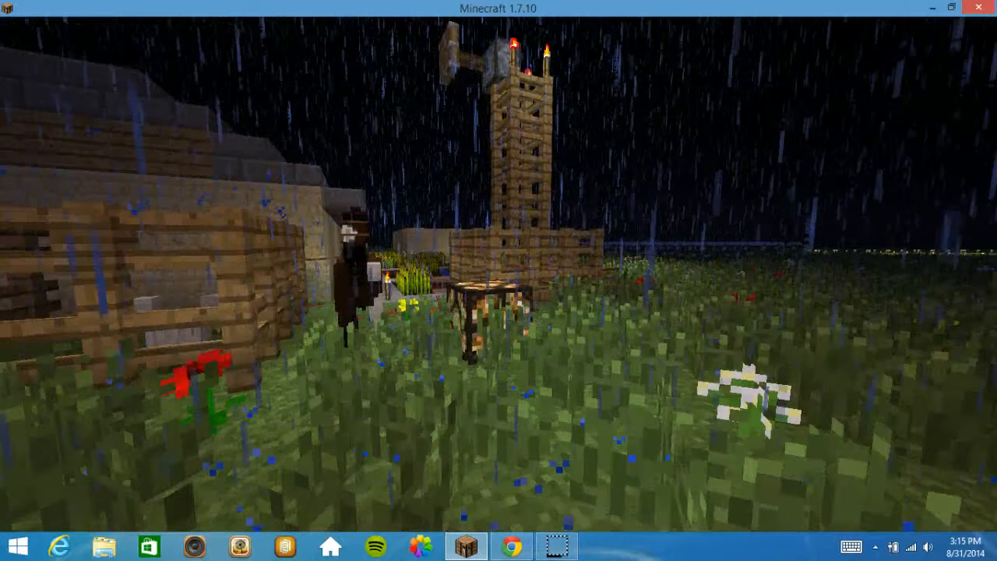
{"action": "mouse_move", "coordinate": [498, 281]}
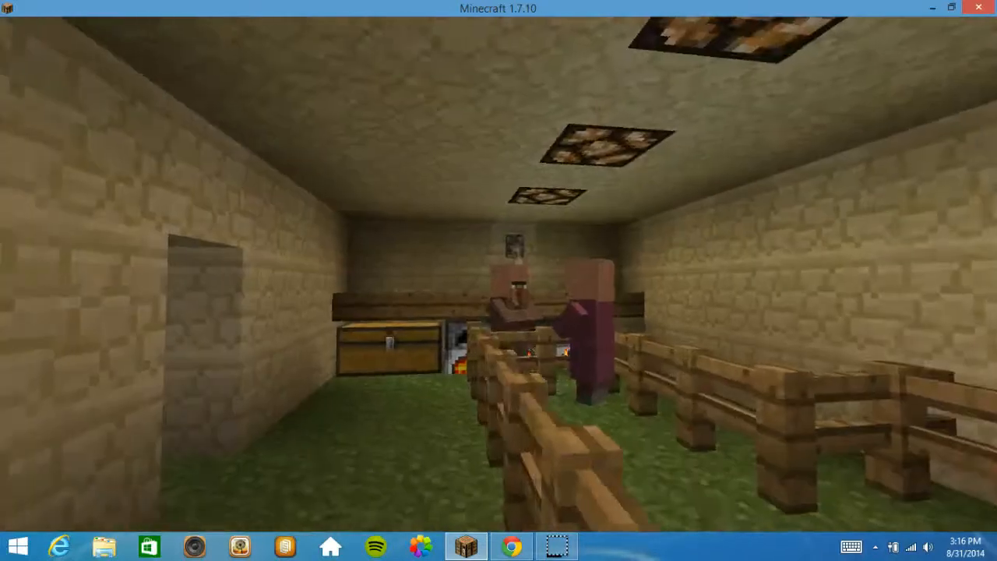
{"action": "mouse_move", "coordinate": [499, 281]}
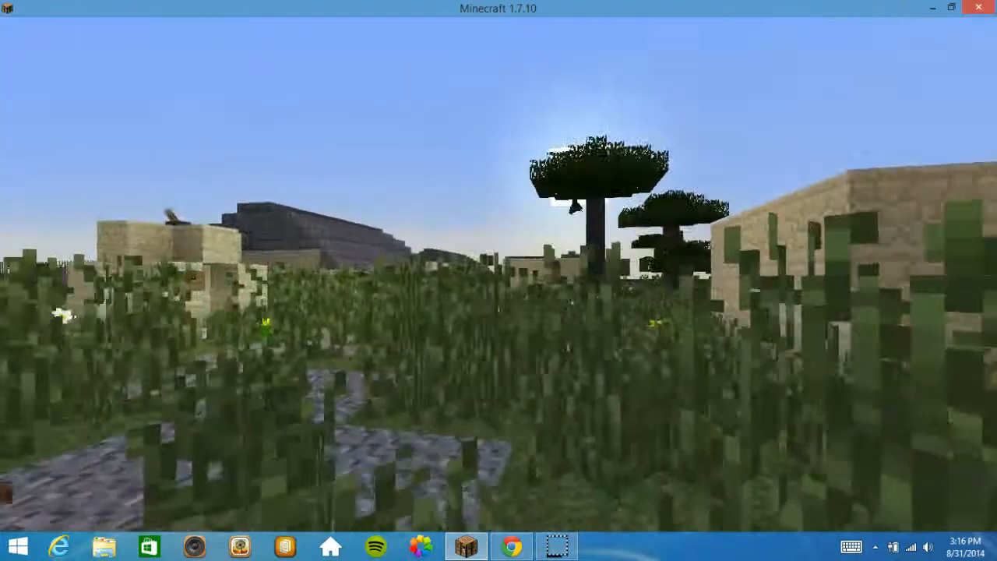
{"action": "mouse_move", "coordinate": [498, 280]}
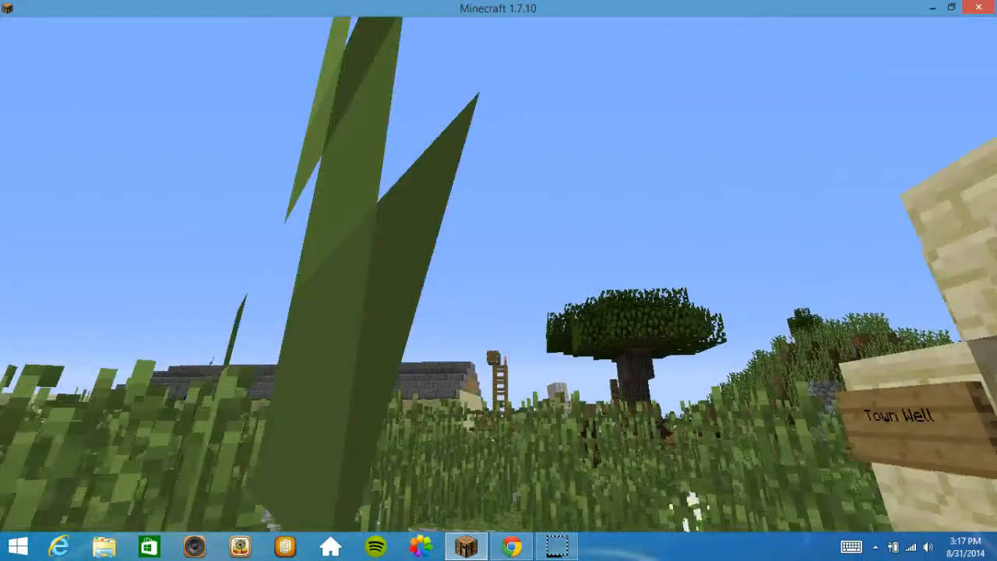
{"action": "mouse_move", "coordinate": [499, 280]}
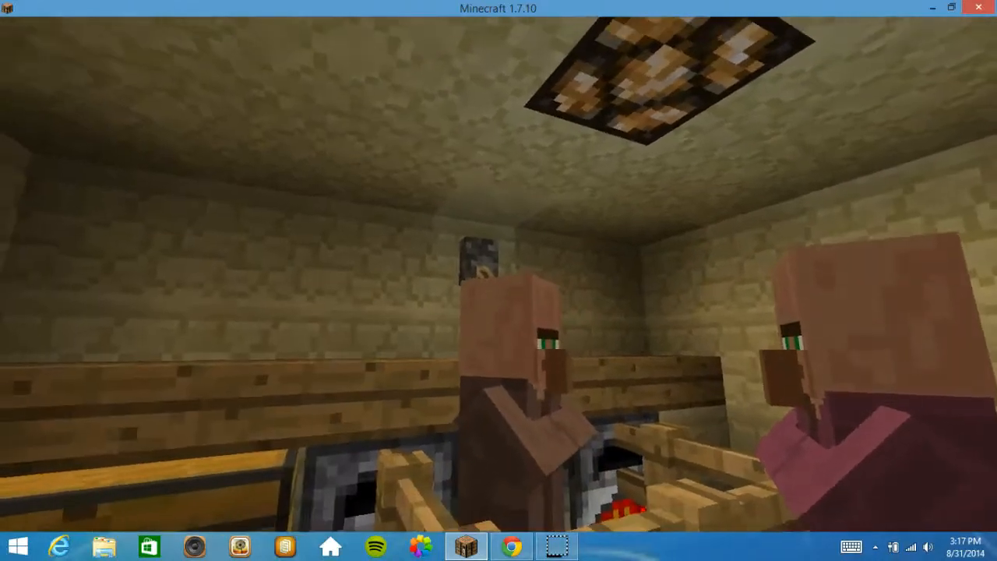
{"action": "mouse_move", "coordinate": [498, 281]}
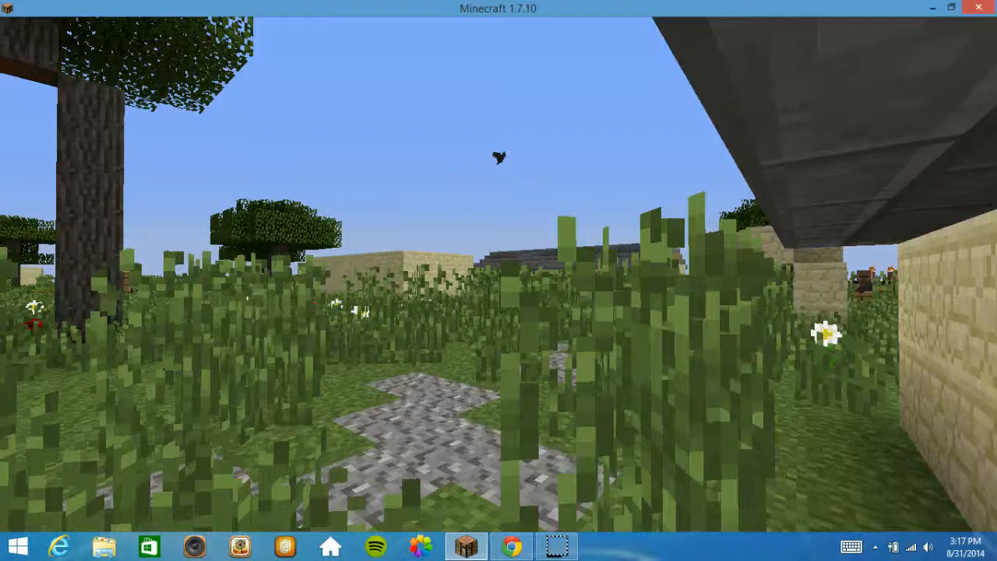
{"action": "mouse_move", "coordinate": [498, 281]}
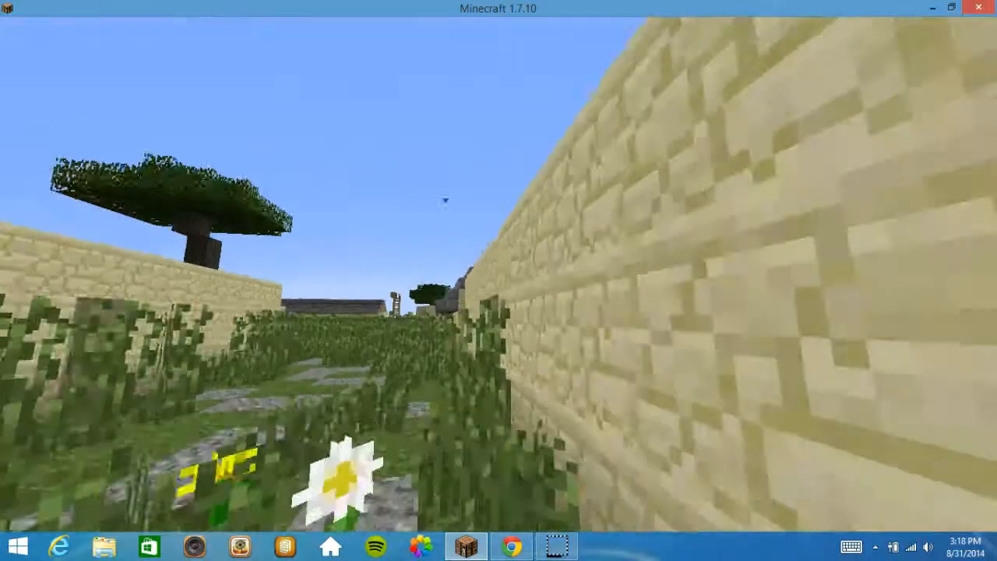
{"action": "mouse_move", "coordinate": [498, 280]}
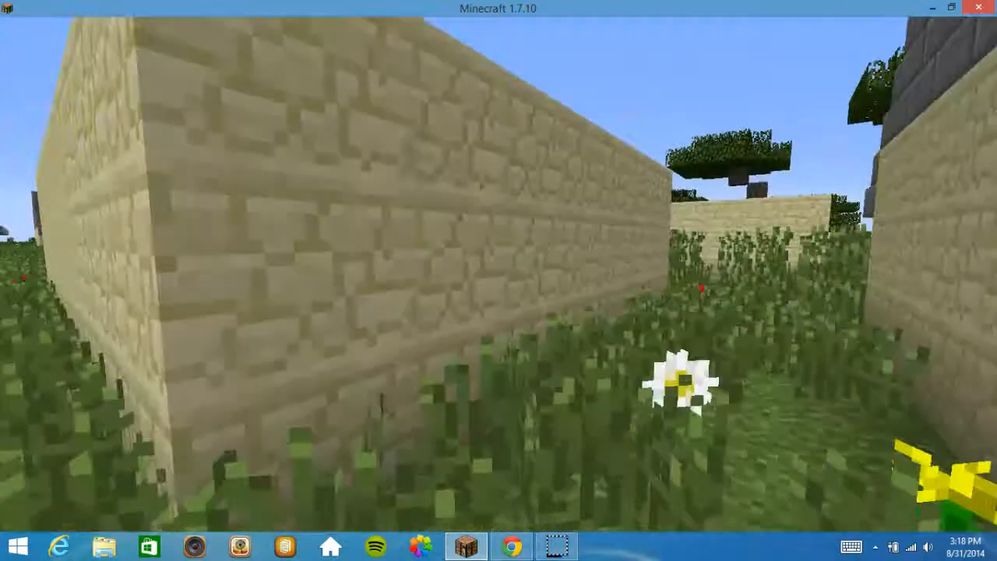
{"action": "mouse_move", "coordinate": [498, 281]}
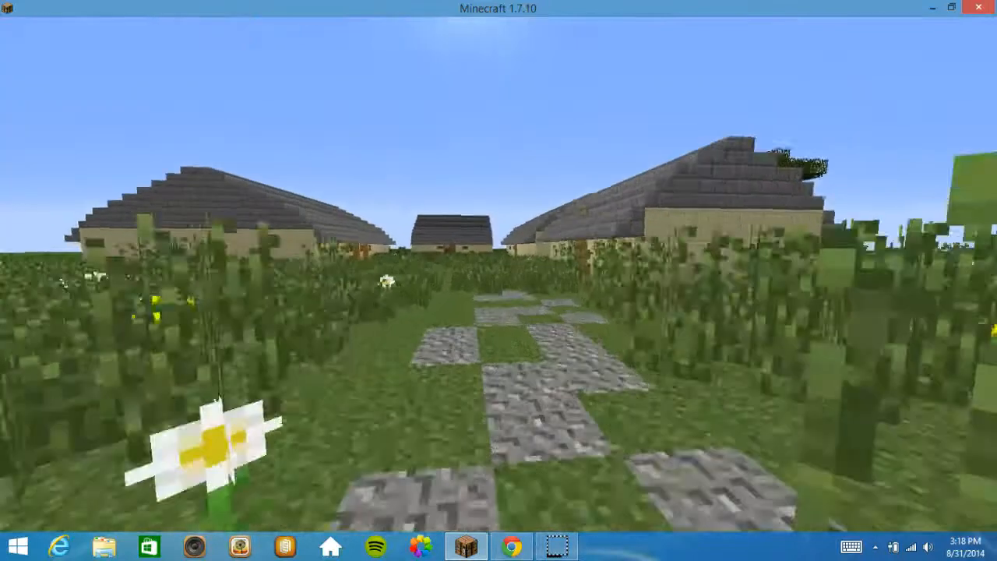
{"action": "mouse_move", "coordinate": [499, 281]}
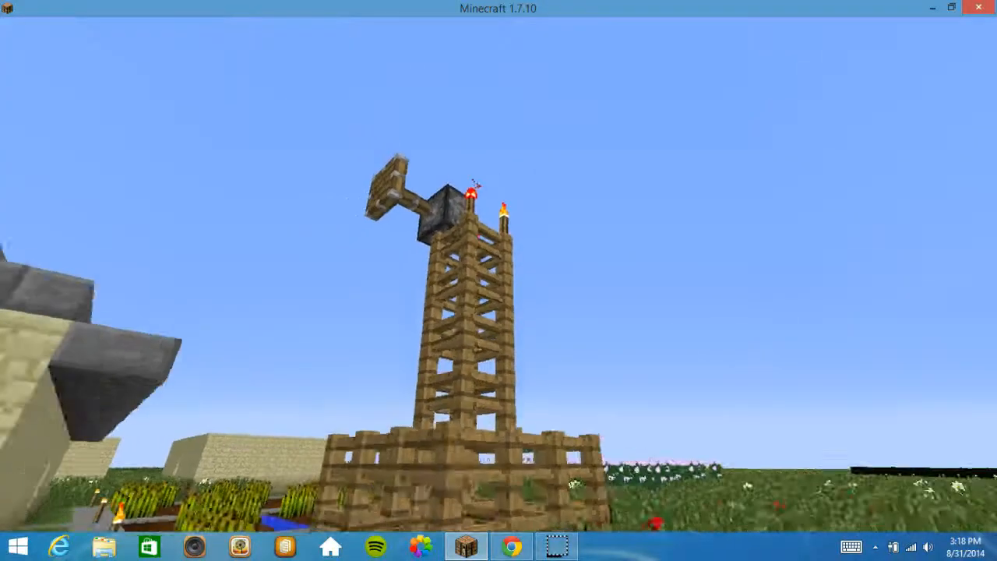
{"action": "mouse_move", "coordinate": [498, 281]}
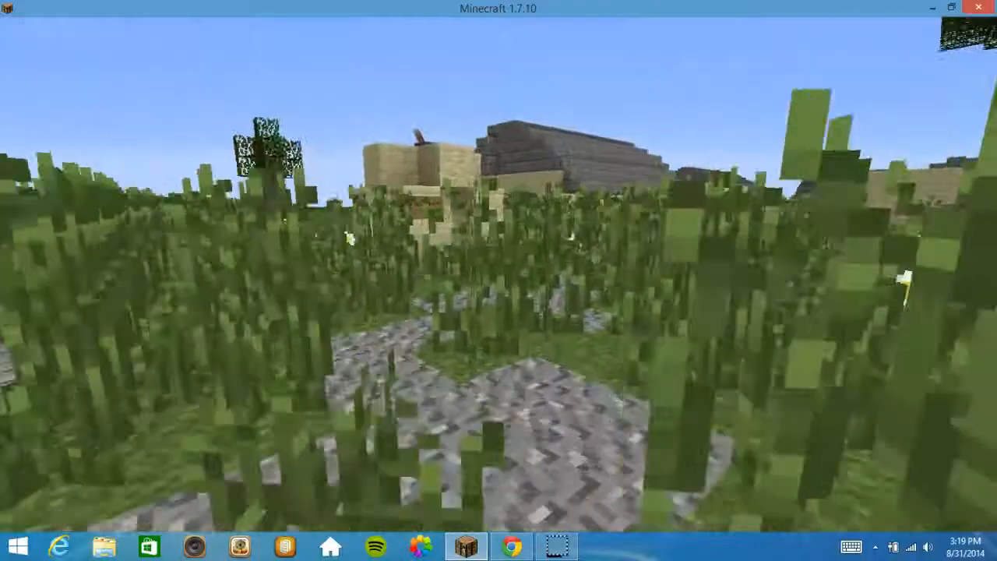
{"action": "mouse_move", "coordinate": [498, 280]}
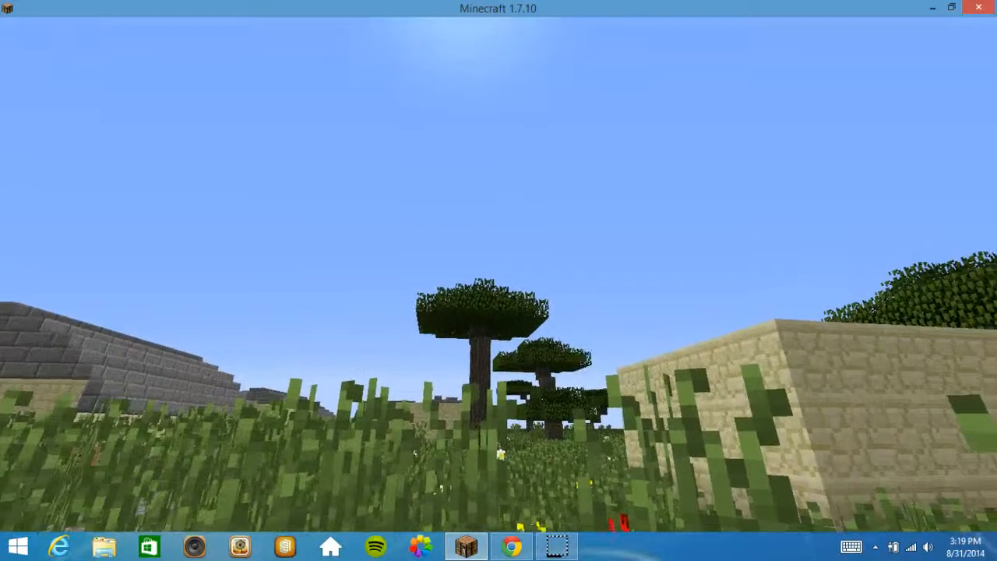
- Bring up the Game menu over the daytime village with Esc
{"action": "key", "text": "Escape"}
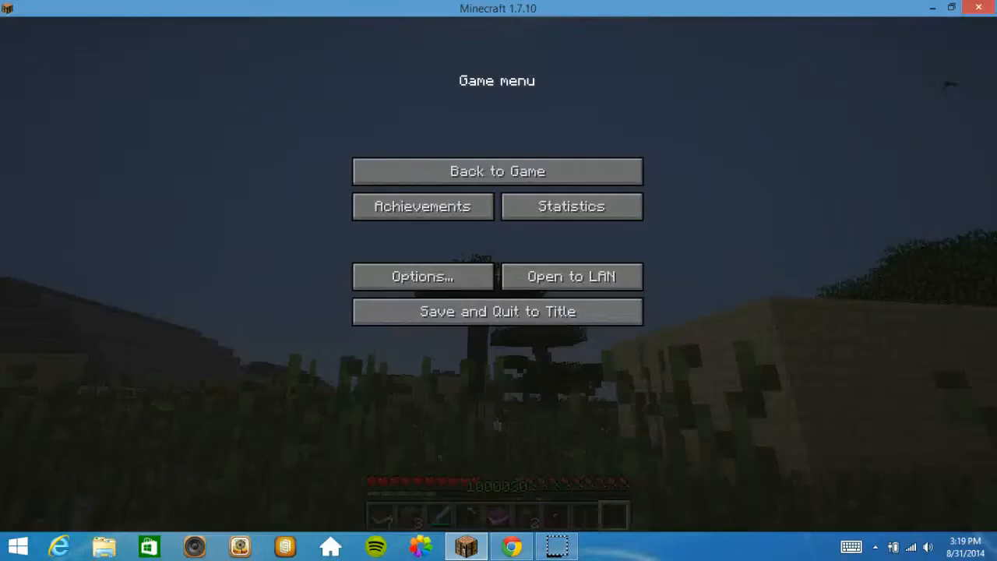